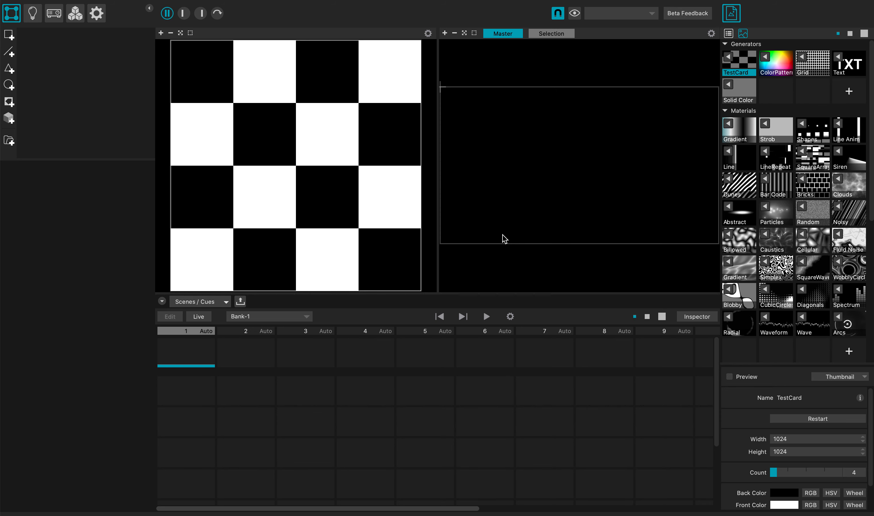
mouse_move(508, 235)
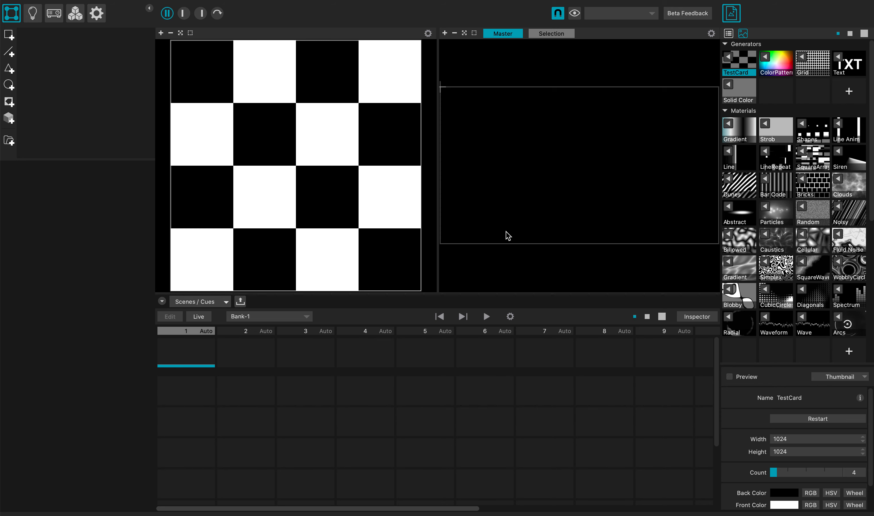
mouse_move(586, 207)
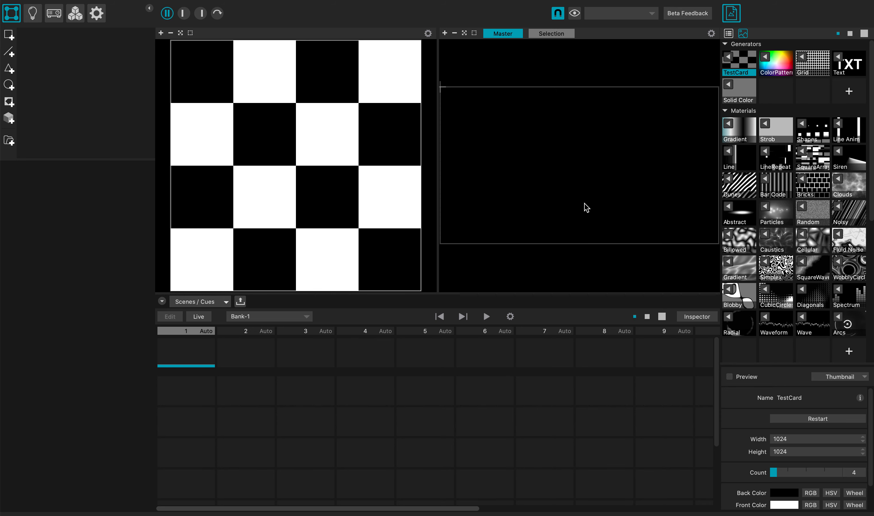
mouse_move(193, 307)
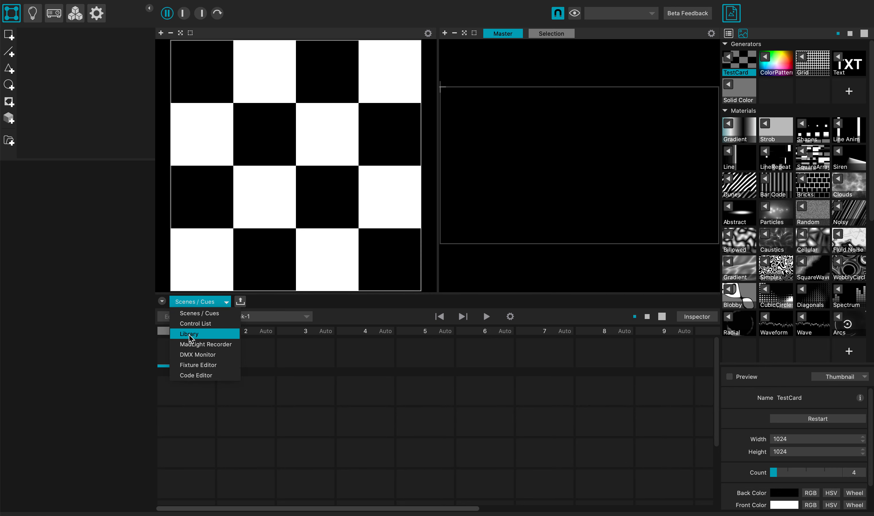
Show the Library panel's online materials filtered to Featured then Public, browsing the list.
left_click(189, 333)
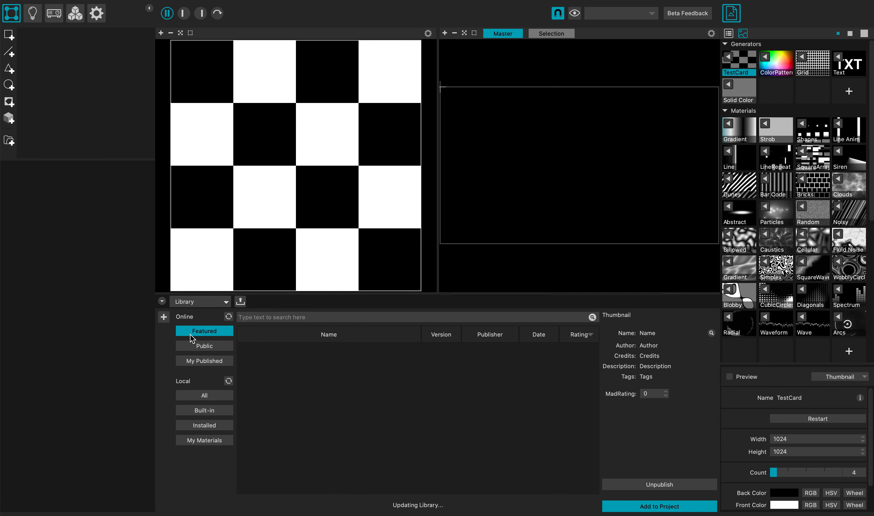
left_click(205, 346)
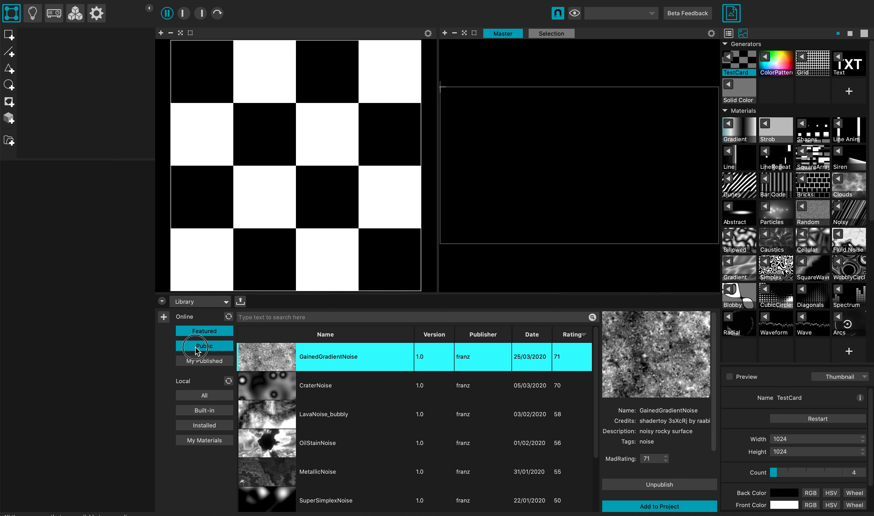
left_click(204, 345)
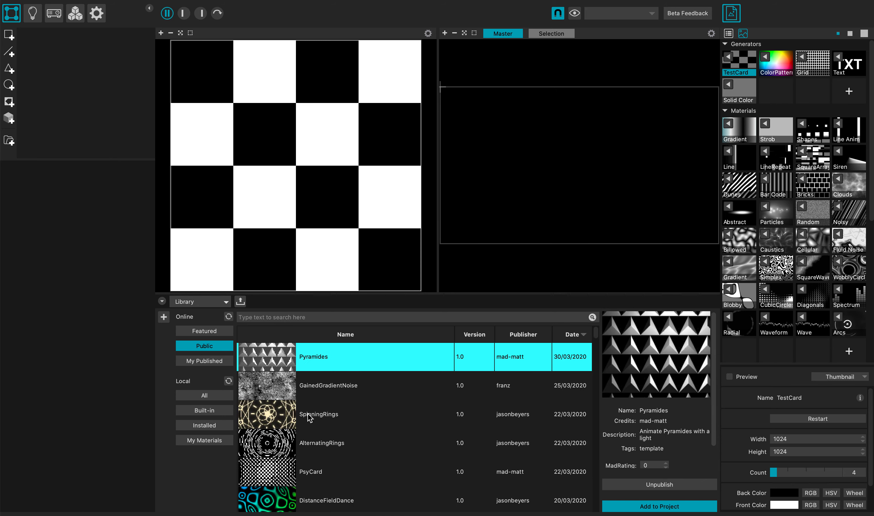
scroll("down", 3)
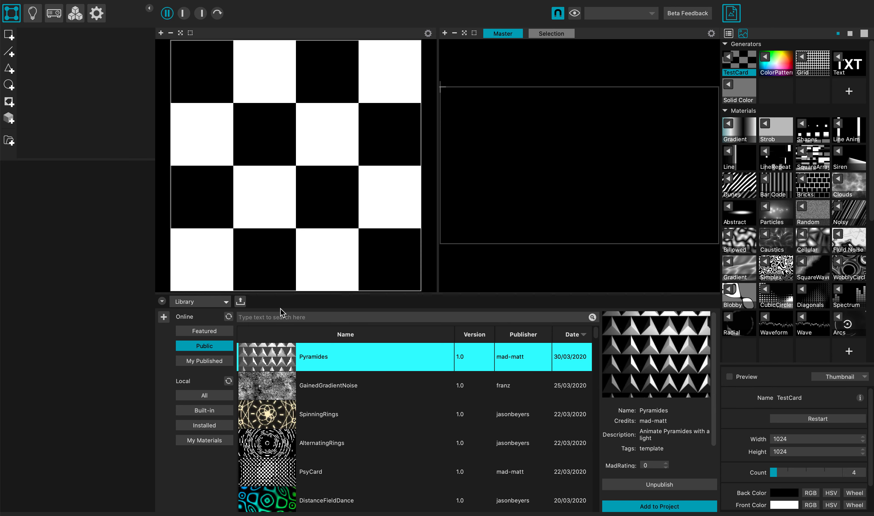
Search the library for 'noise' and place the CraterNoise material on a quad surface.
type("noise")
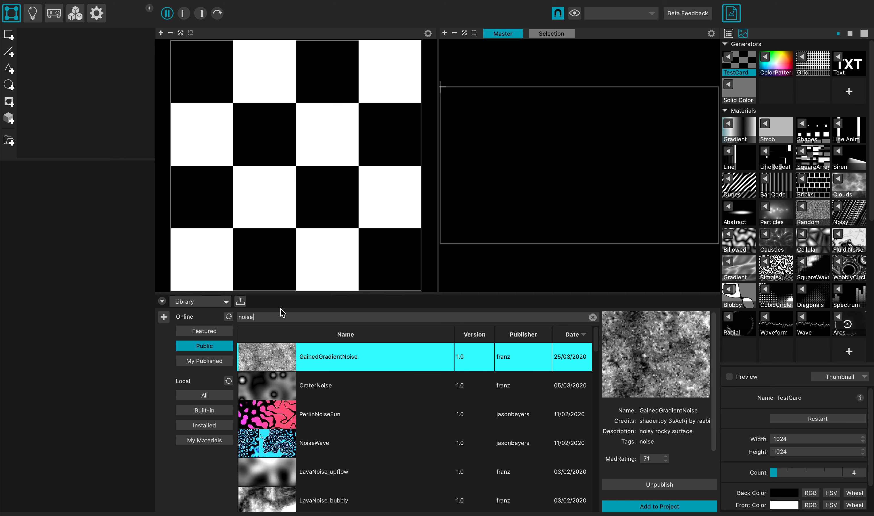
mouse_move(335, 390)
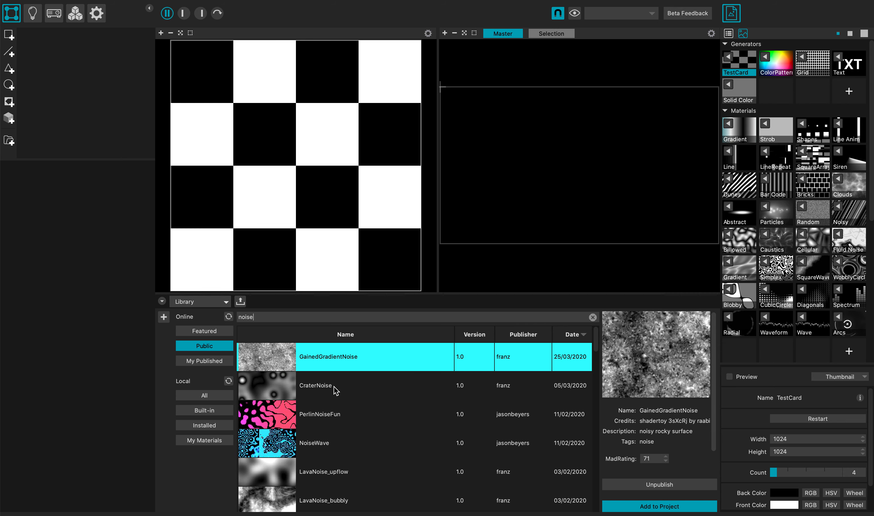
left_click(315, 384)
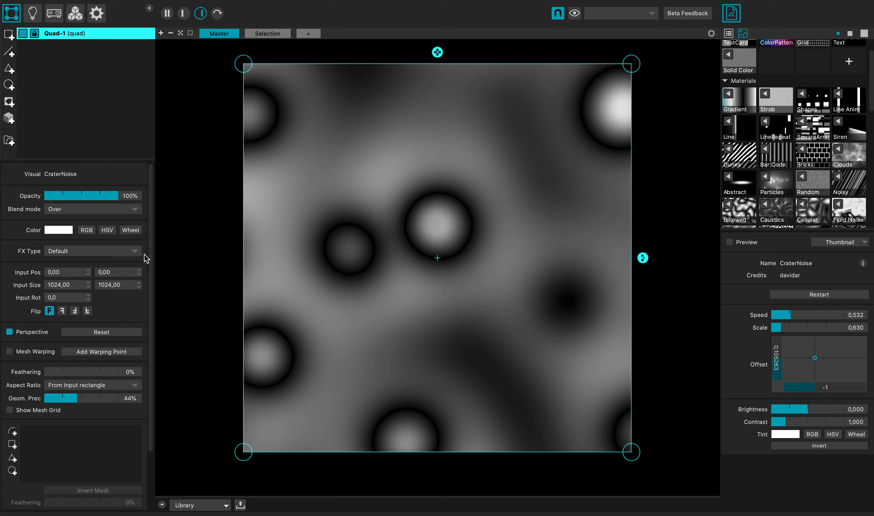
Set the quad's FX Type to HeatMap, tinting the crater noise purple and yellow.
left_click(92, 250)
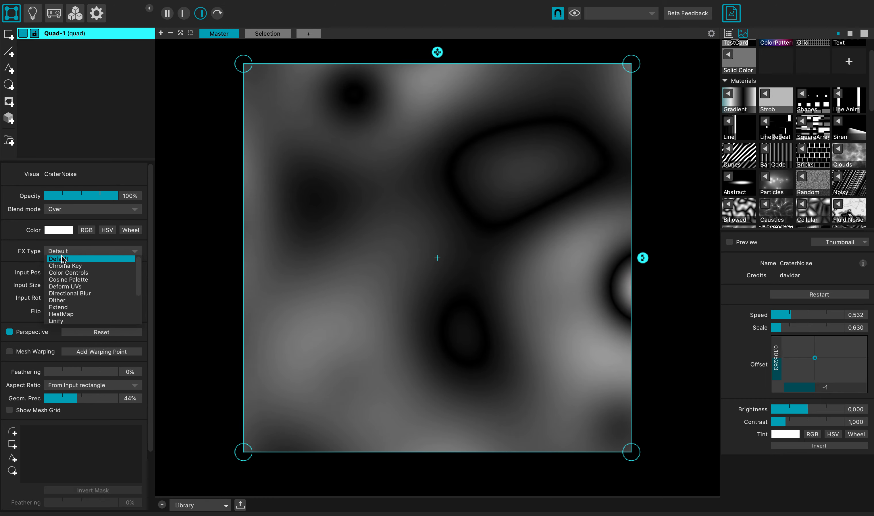
mouse_move(61, 319)
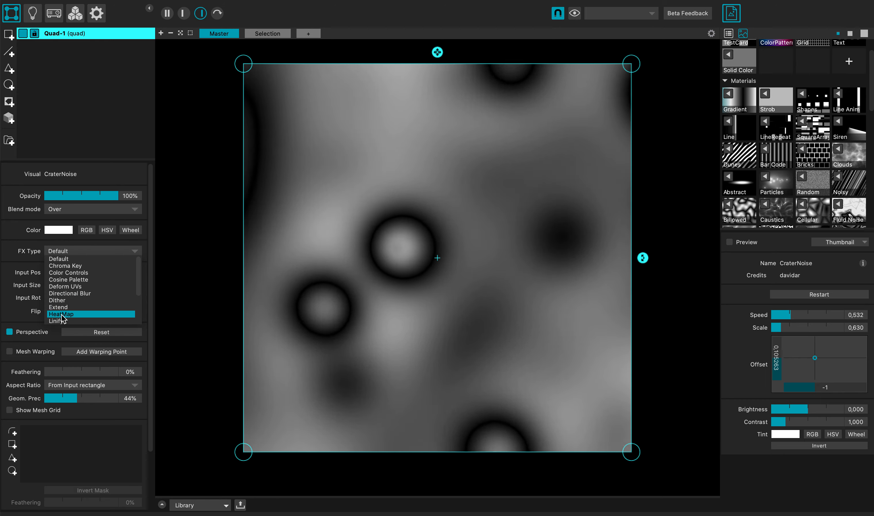
left_click(61, 314)
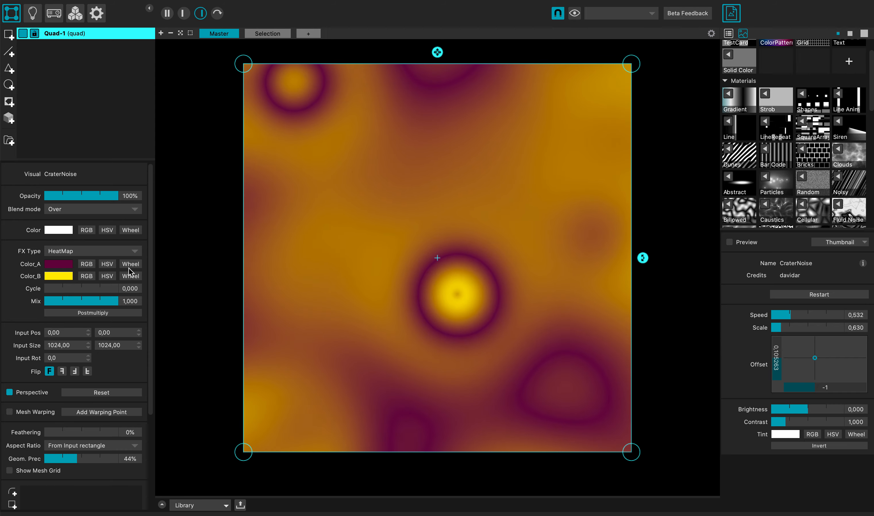
Recolor HeatMap's Color_A on the hue wheel from purple through deep blue to dark green.
left_click(130, 263)
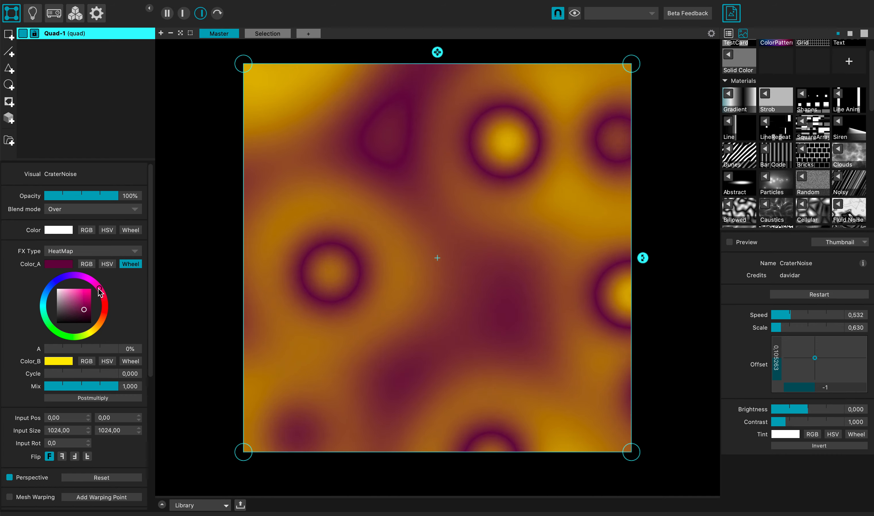
left_click(50, 270)
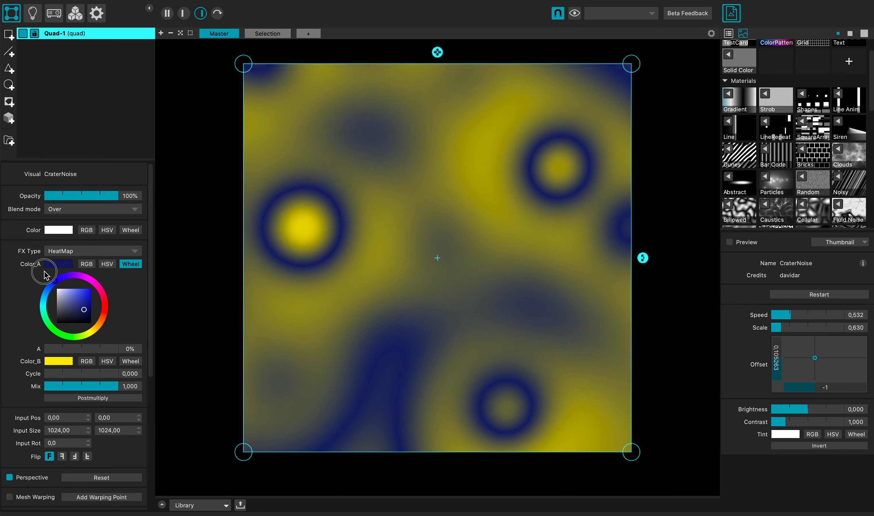
left_click(46, 318)
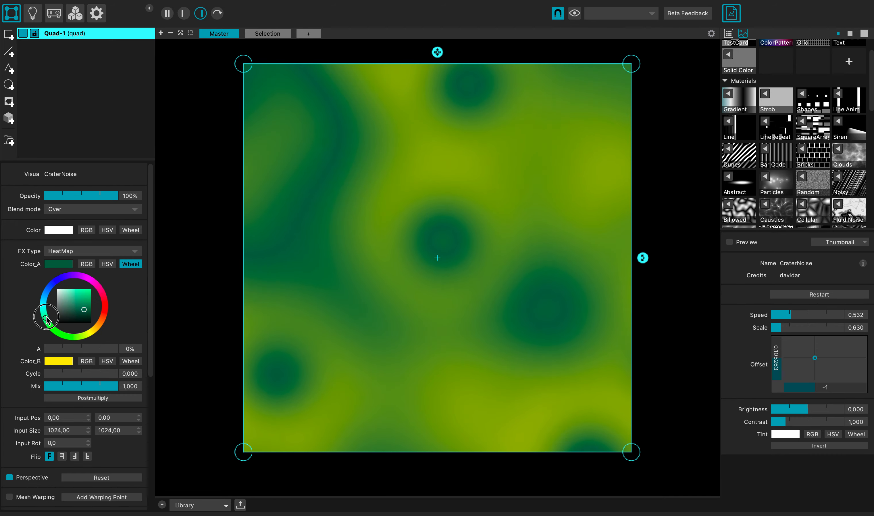